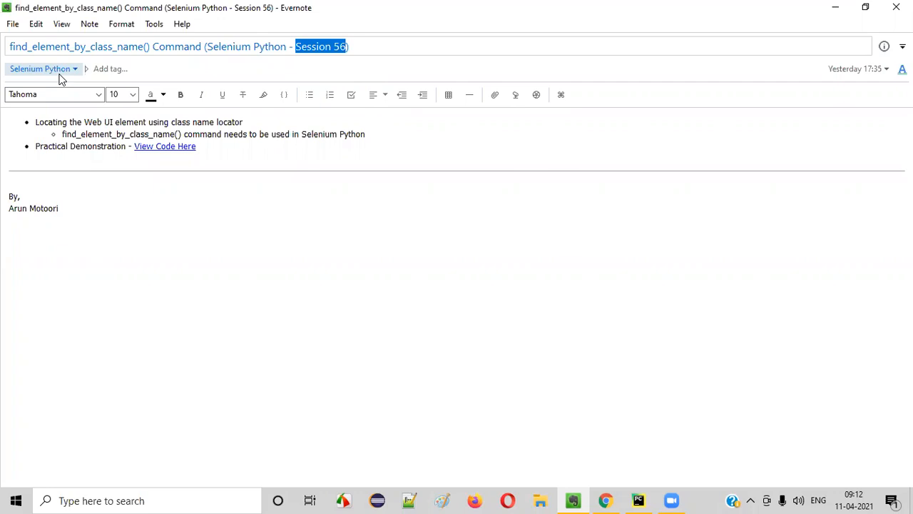
- Highlight the note's key phrases: the command name, UI element, class name and Practical Demonstration
click(148, 46)
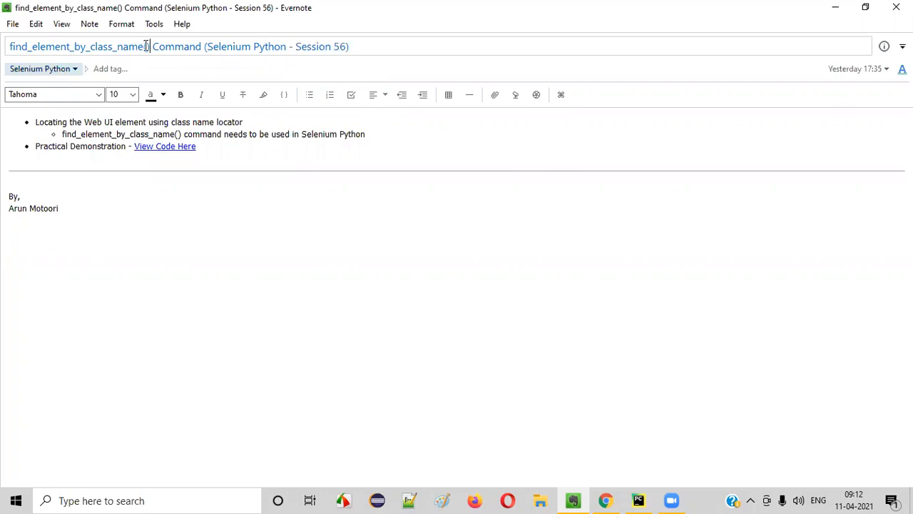
double_click(78, 45)
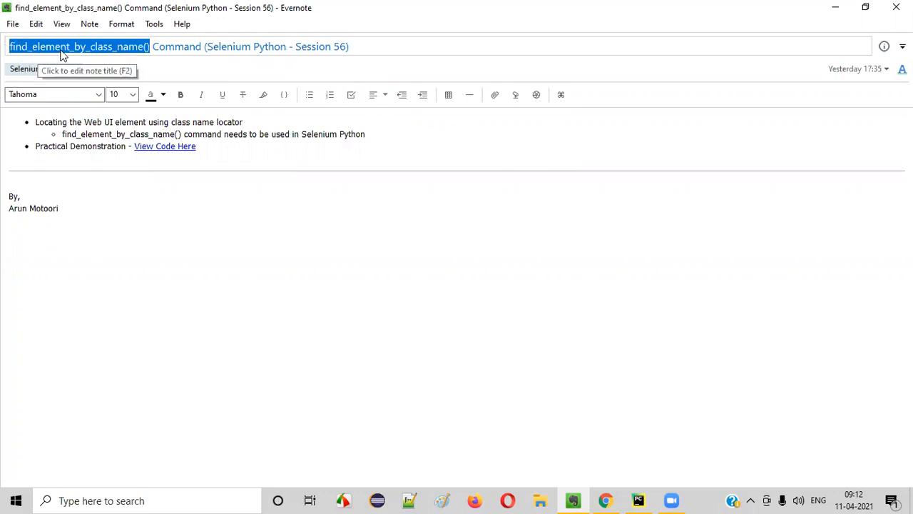
mouse_move(146, 57)
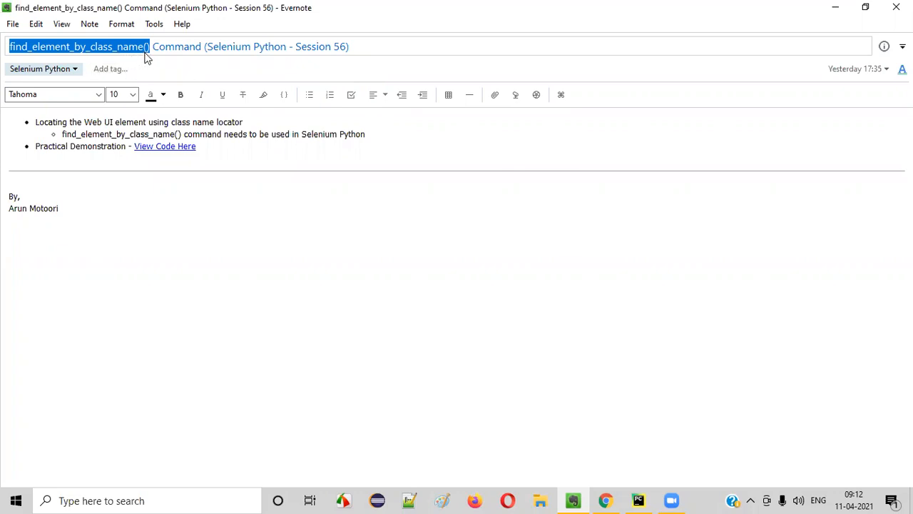
mouse_move(322, 200)
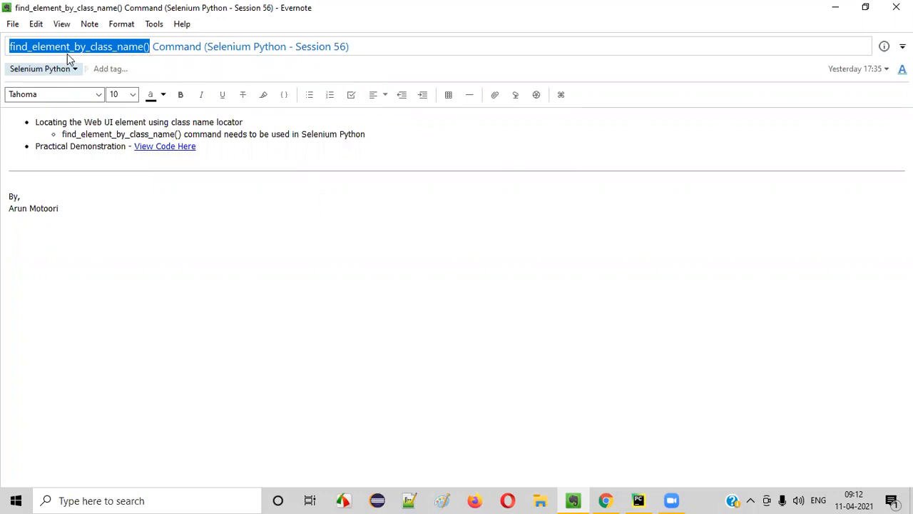
double_click(294, 134)
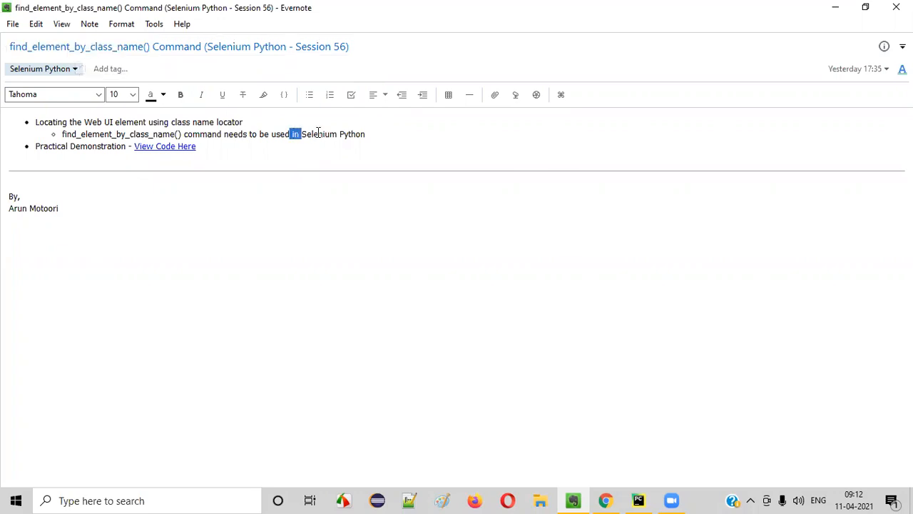
drag(292, 134, 364, 134)
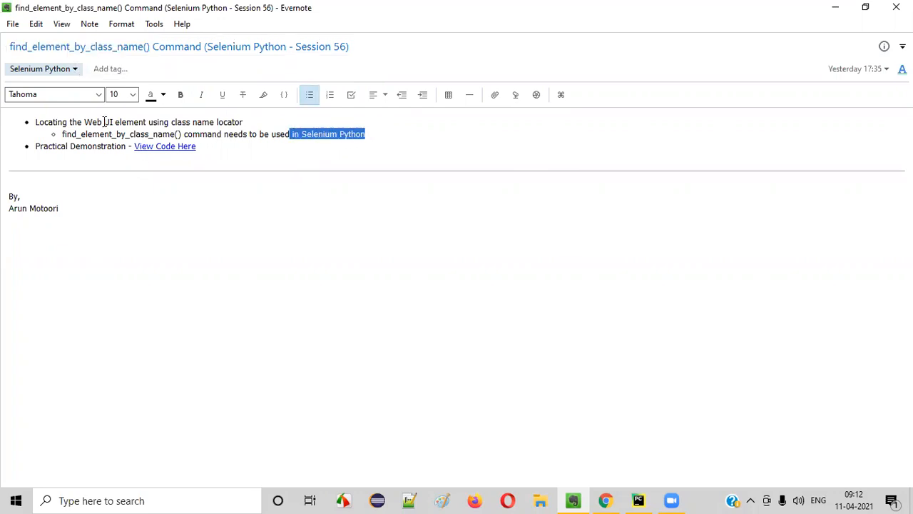
double_click(124, 121)
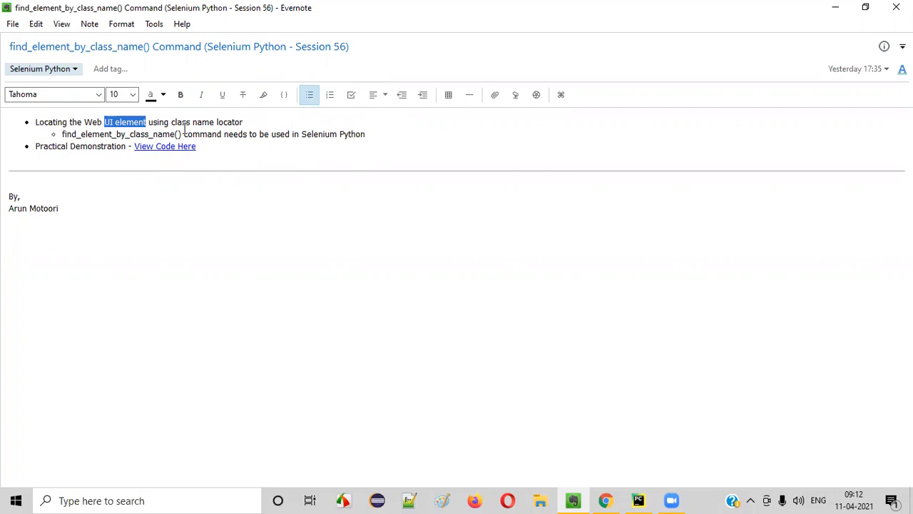
double_click(191, 123)
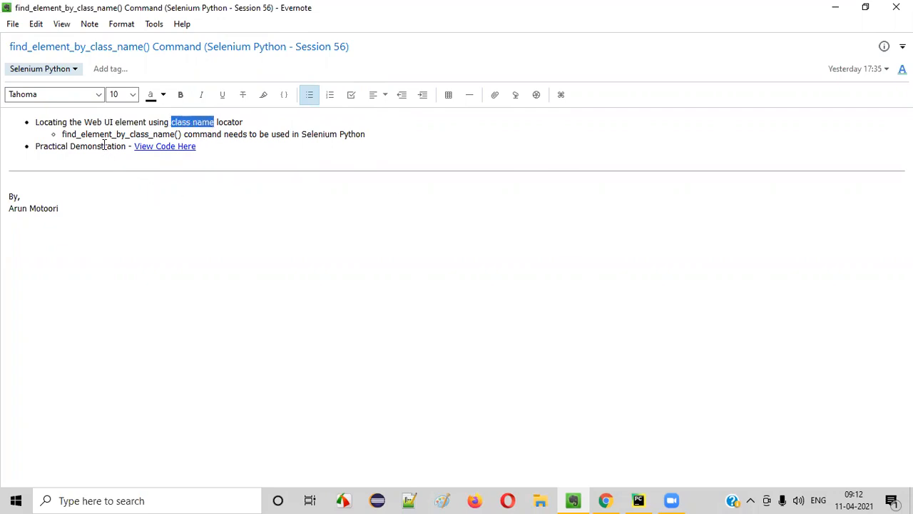
double_click(126, 121)
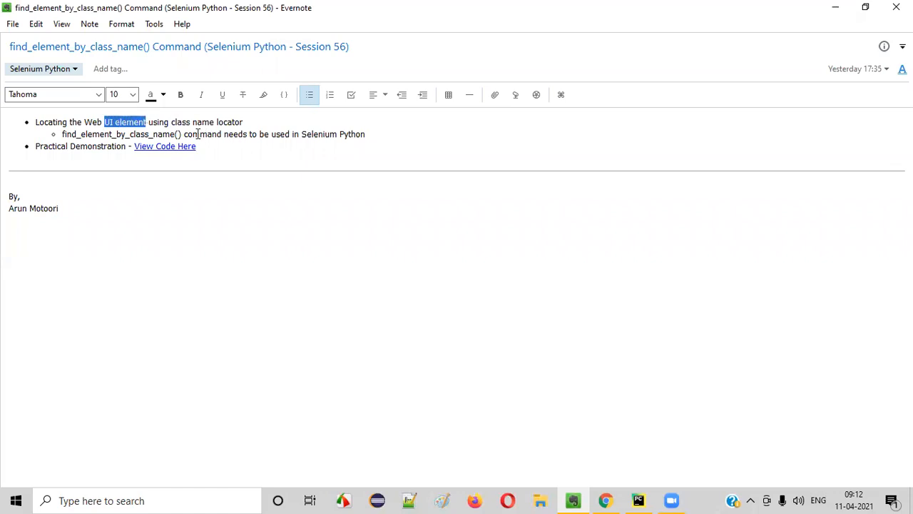
double_click(191, 123)
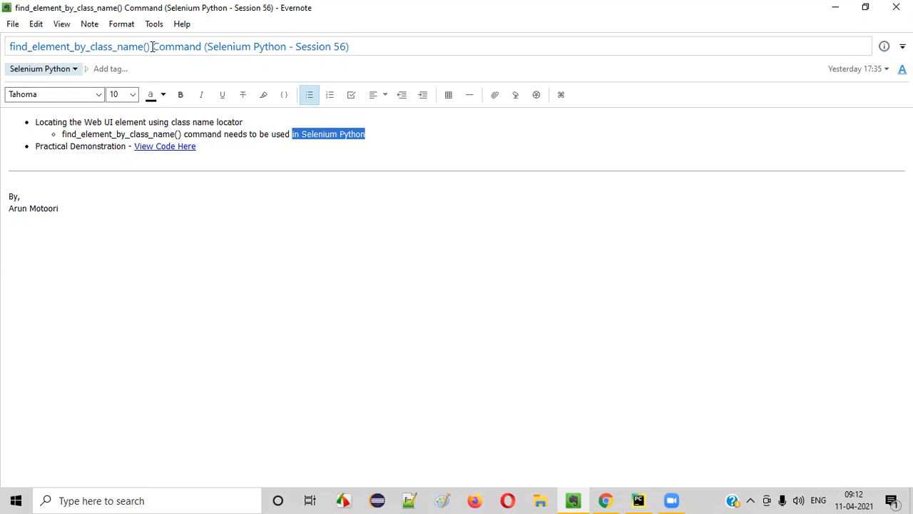
double_click(79, 45)
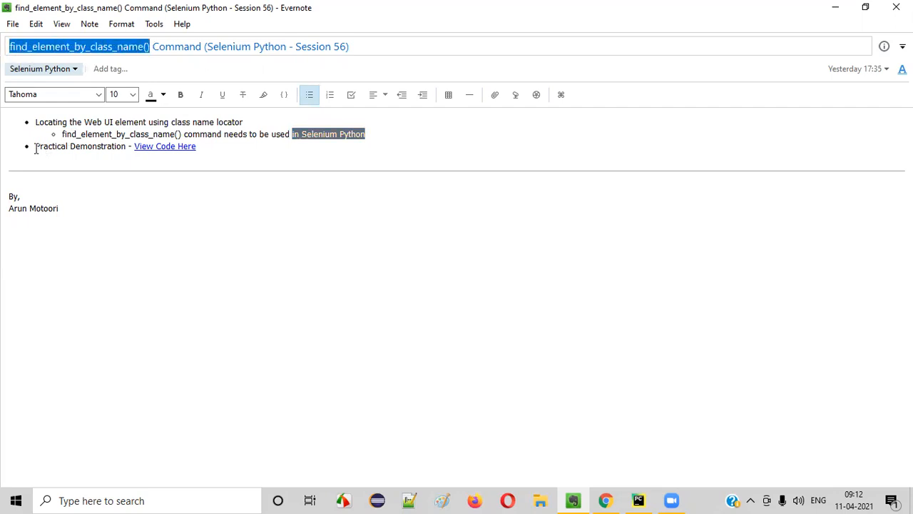
double_click(80, 145)
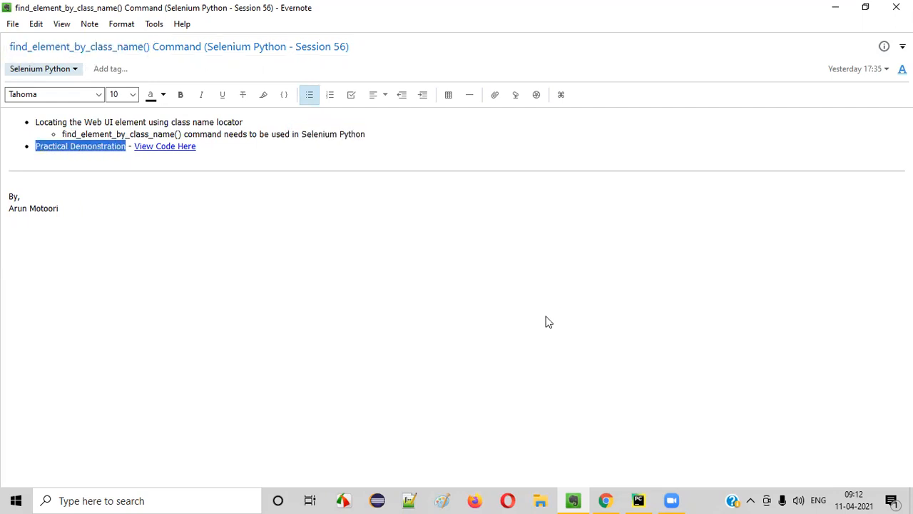
click(638, 499)
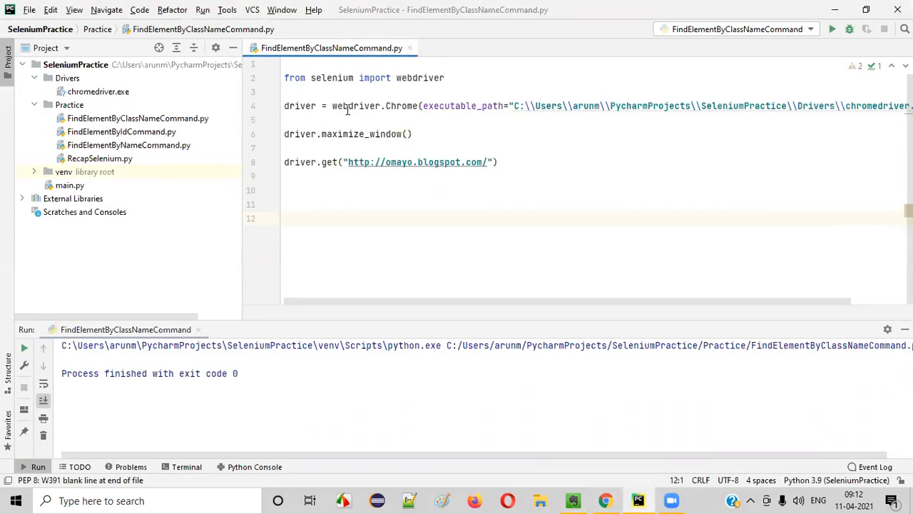
mouse_move(437, 207)
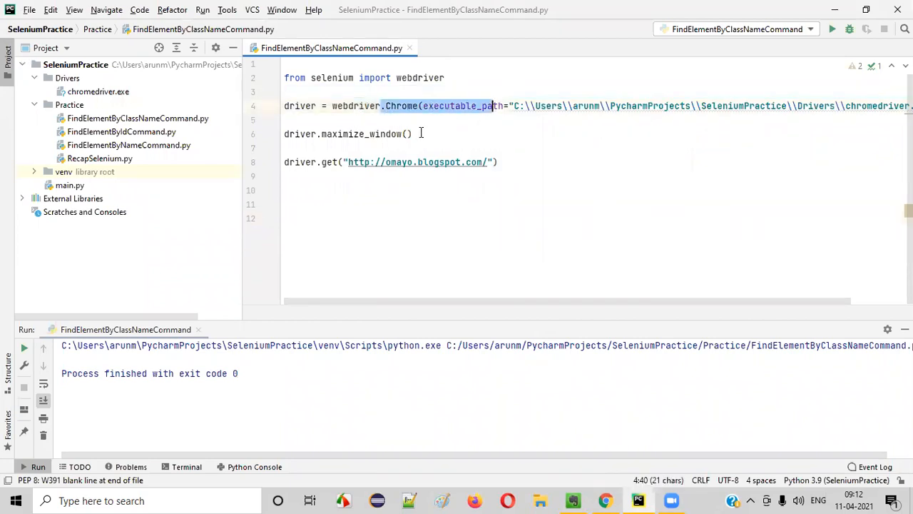
- Point out the driver setup and maximize lines, then scroll the omayo page down toward the Dropdown section
click(412, 134)
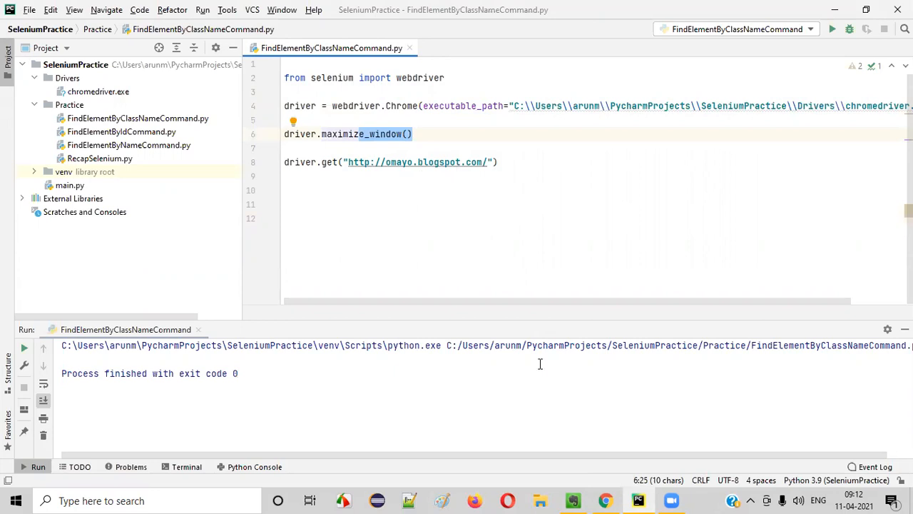
click(605, 499)
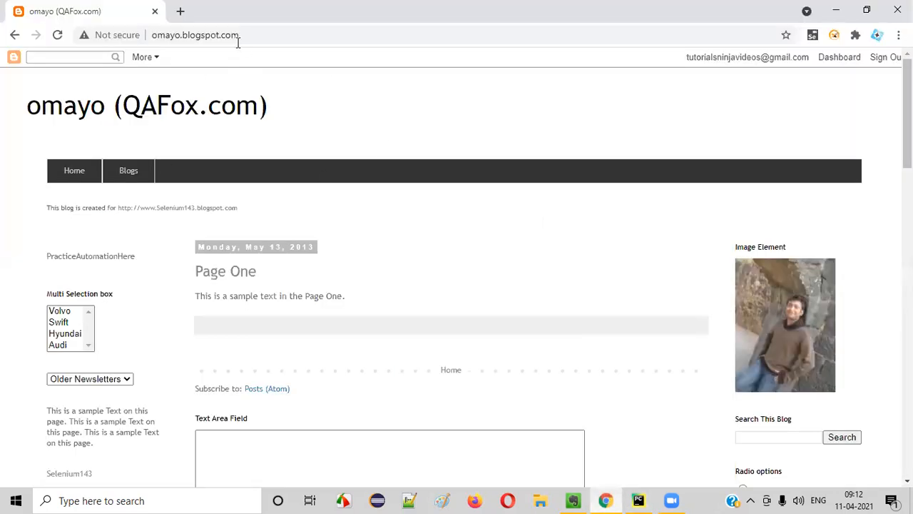
scroll(down, 3)
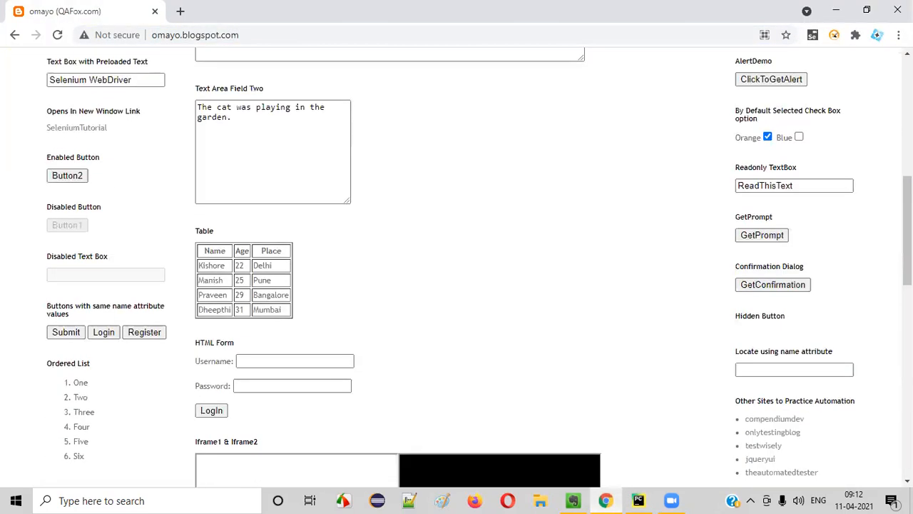
scroll(down, 3)
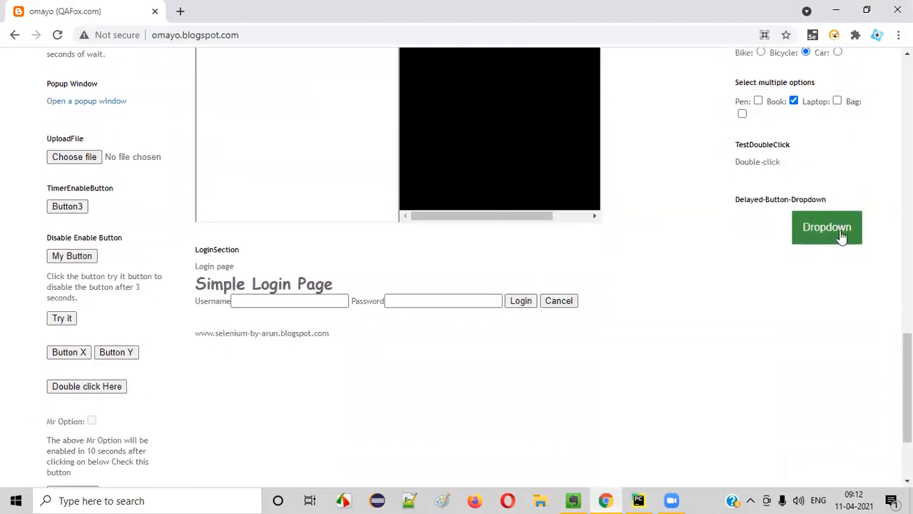
mouse_move(819, 266)
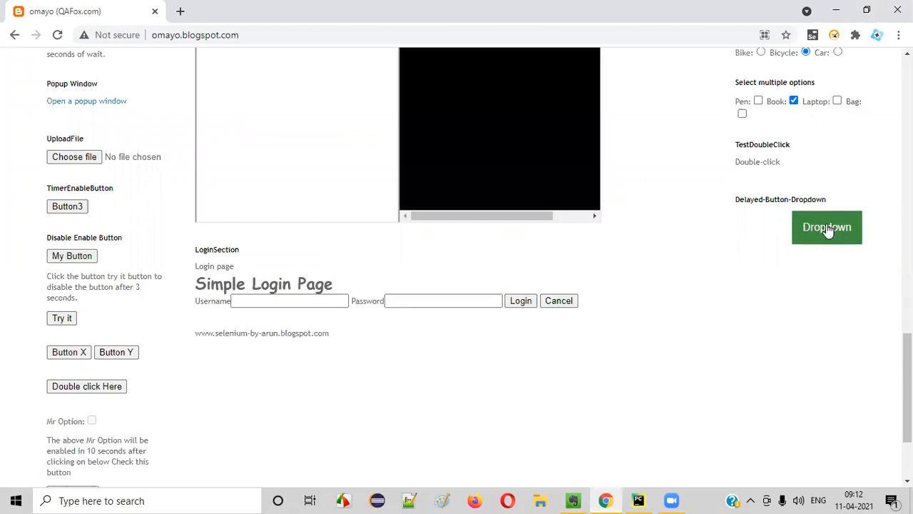
right_click(827, 227)
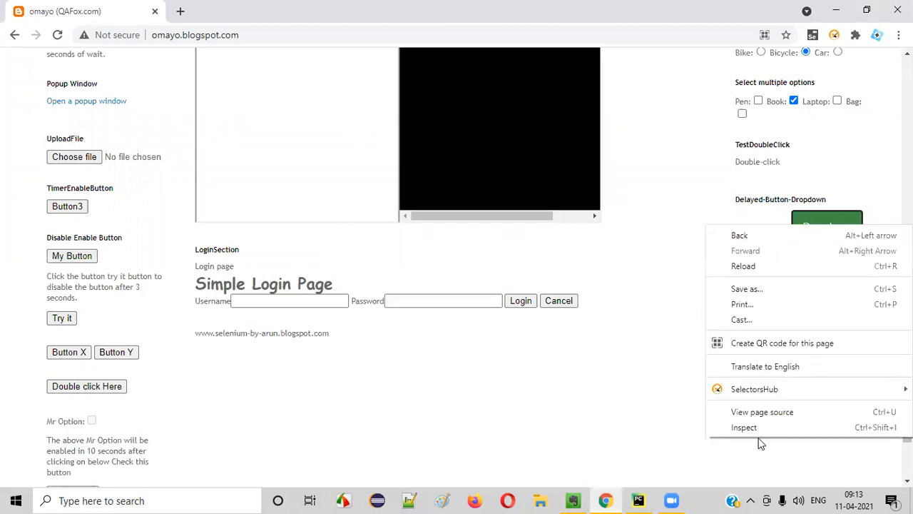
click(744, 426)
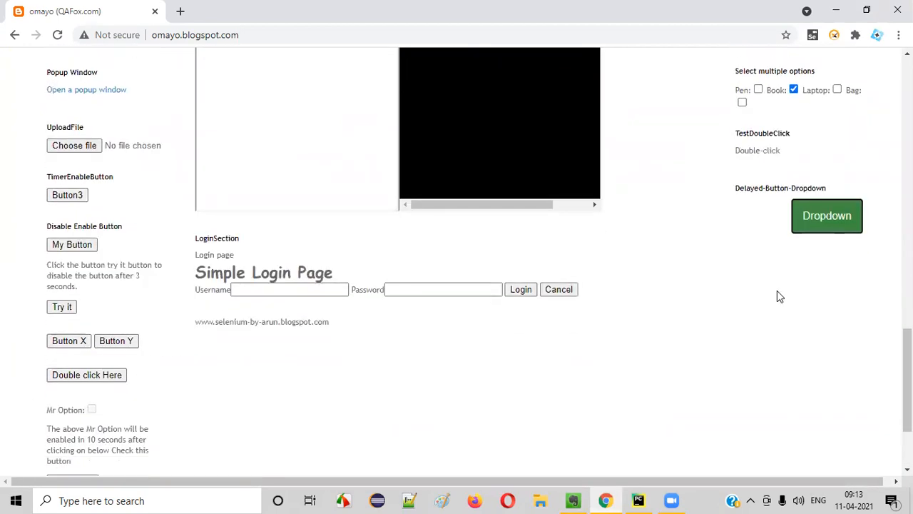
mouse_move(827, 216)
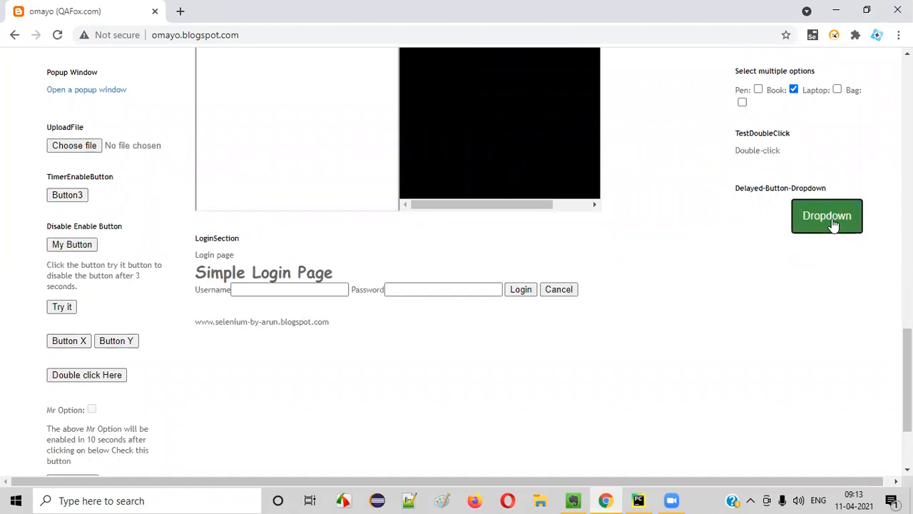
click(828, 216)
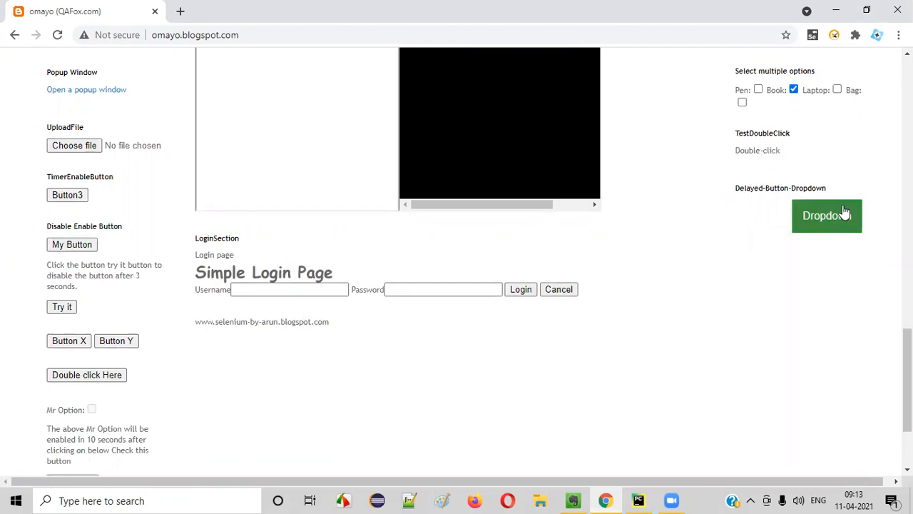
mouse_move(791, 241)
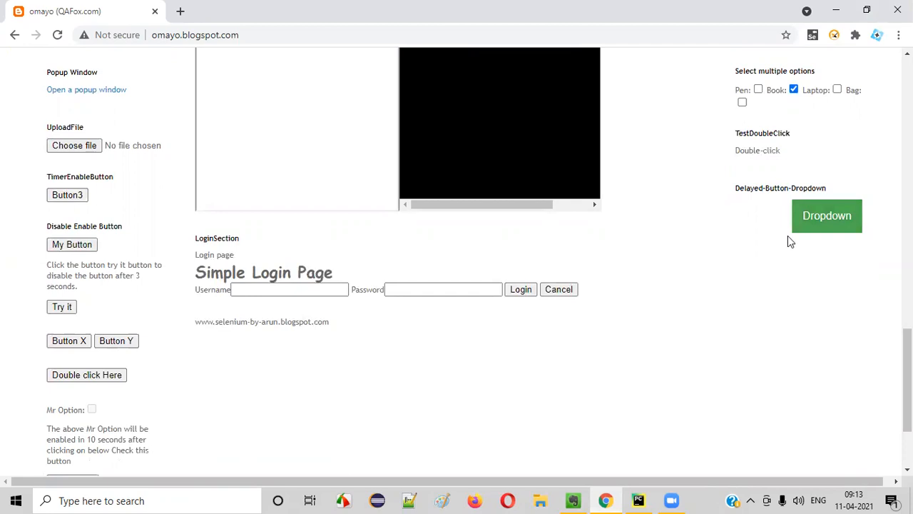
mouse_move(791, 241)
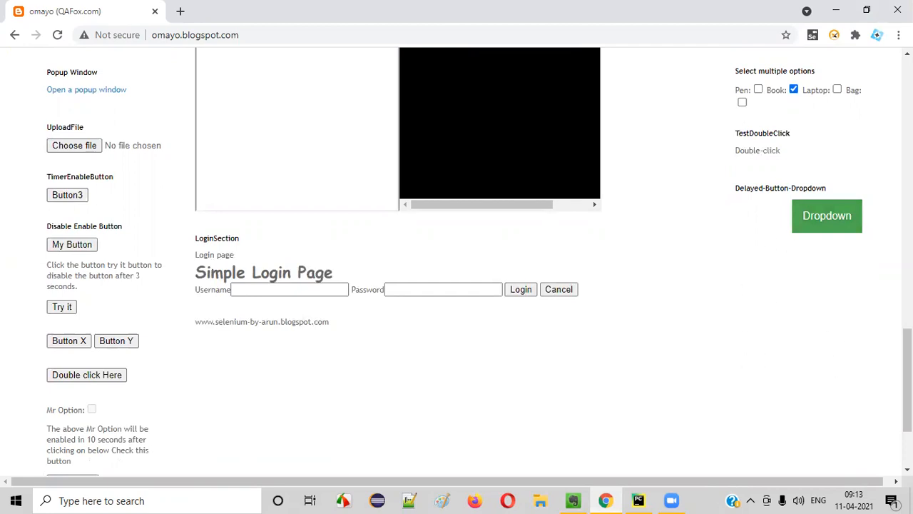
mouse_move(818, 243)
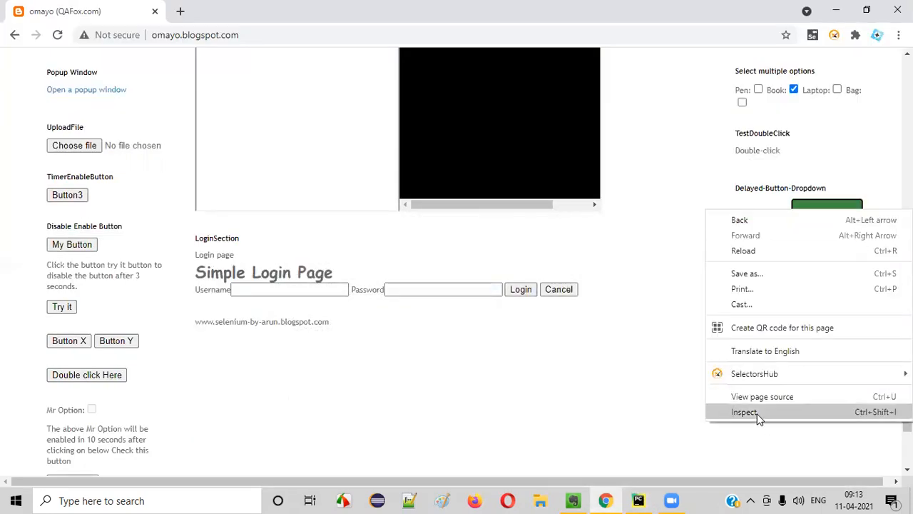
- Inspect the Dropdown button's markup and pick out its class value dropbtn
click(744, 411)
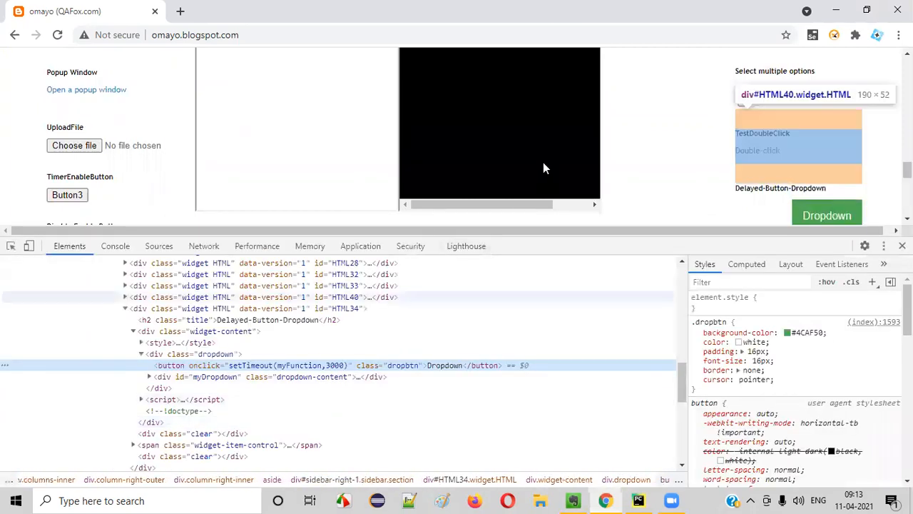
scroll(down, 3)
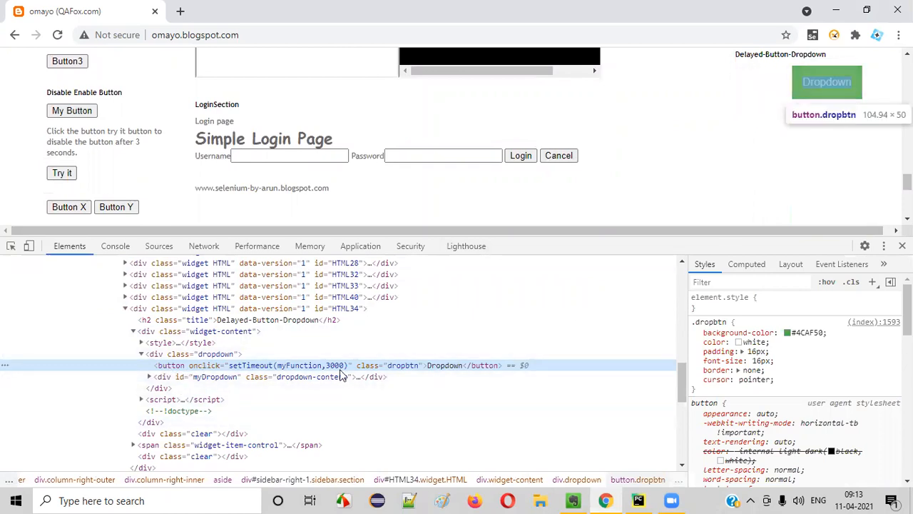
mouse_move(206, 376)
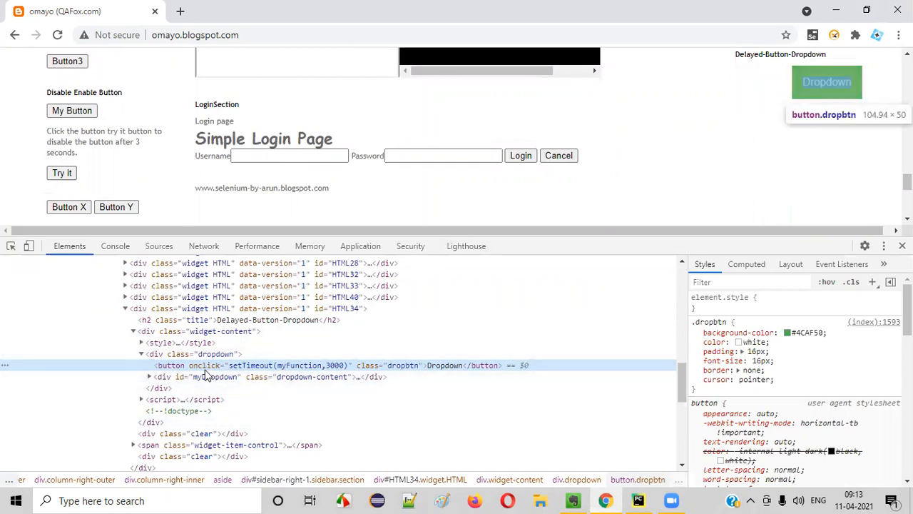
mouse_move(768, 178)
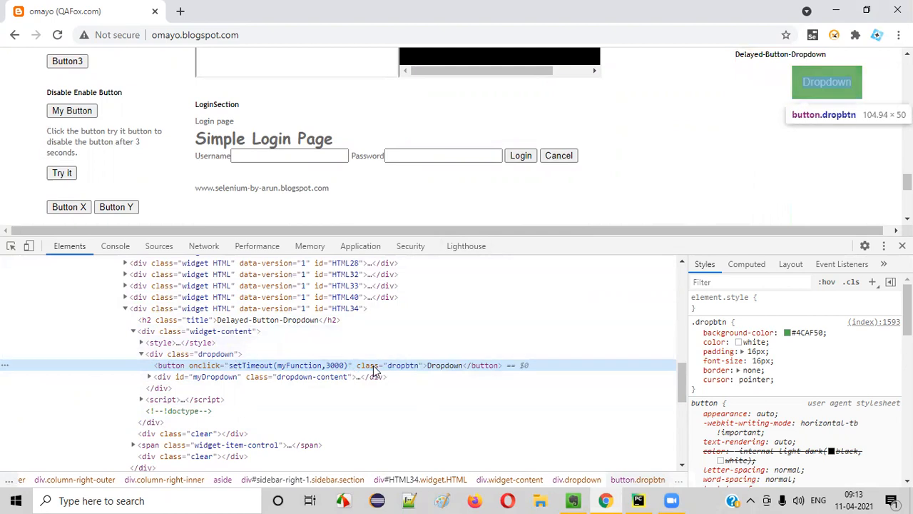
mouse_move(440, 385)
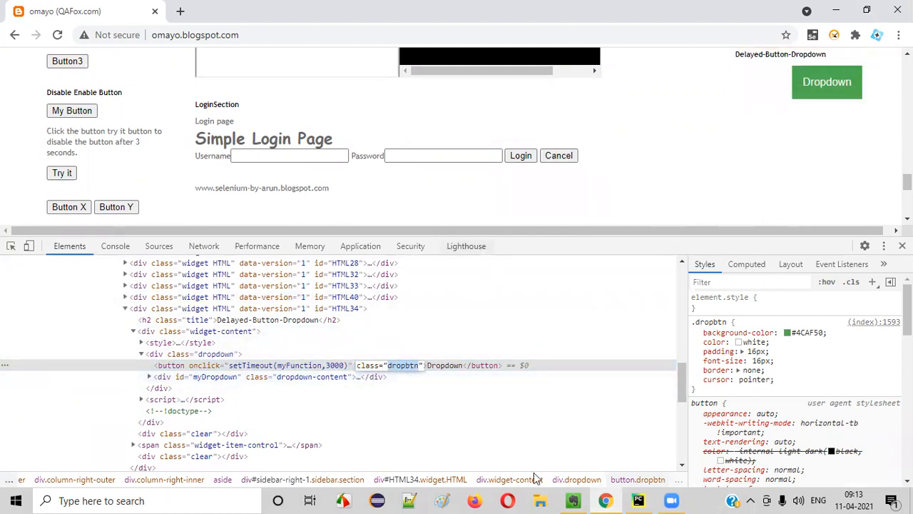
click(637, 499)
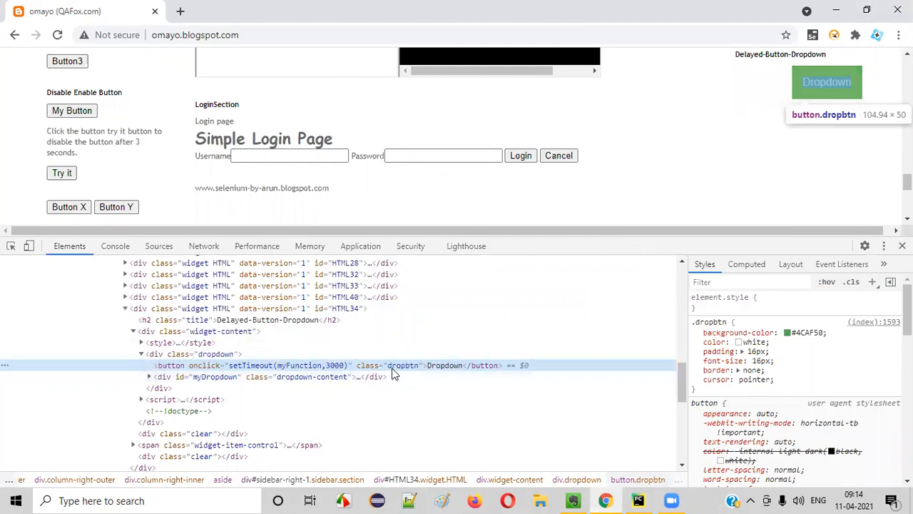
click(638, 499)
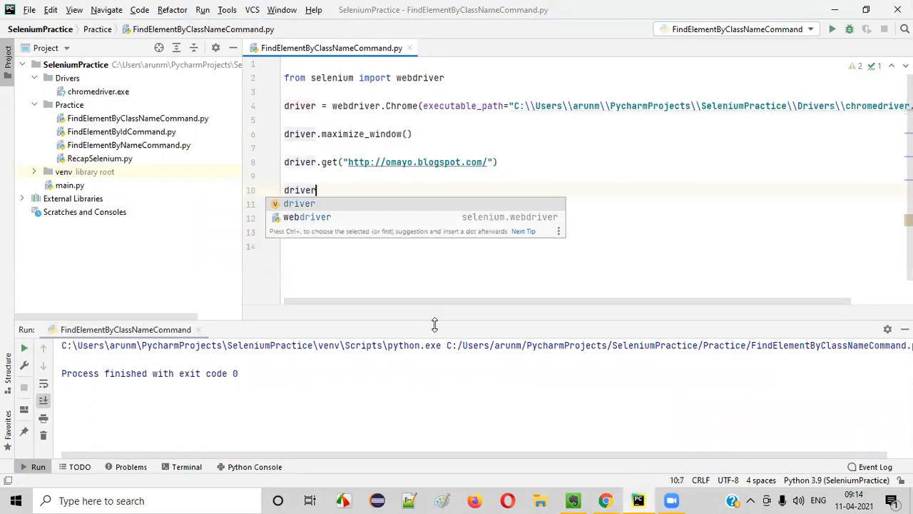
- Write driver.find_element_by_class_name("dropbtn").click() on the new script line
text(.)
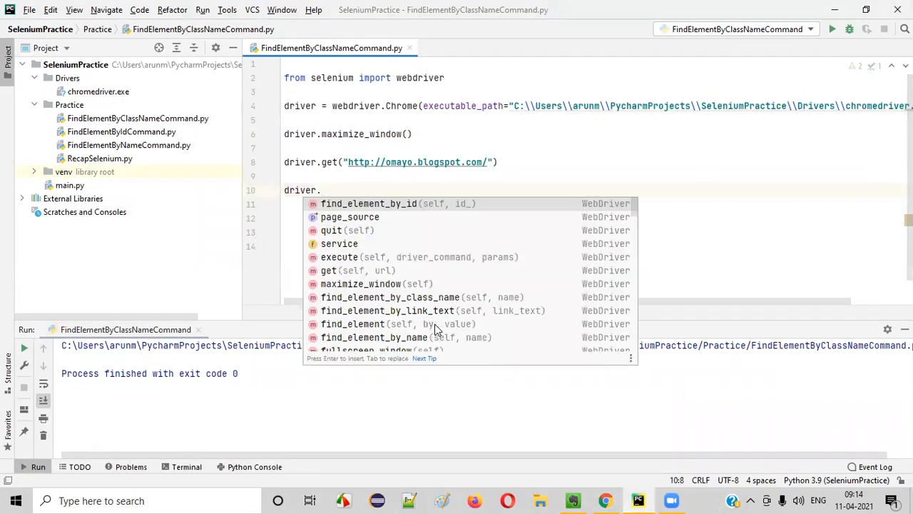
text(find)
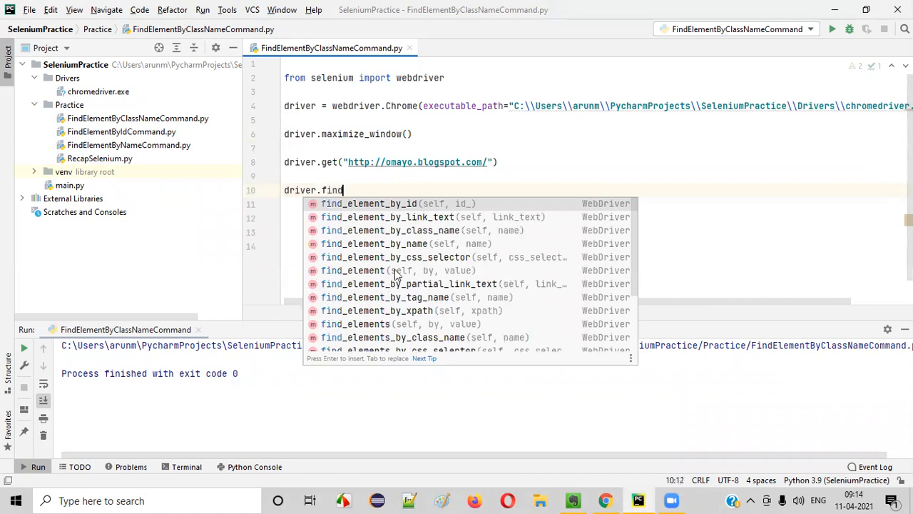
mouse_move(360, 238)
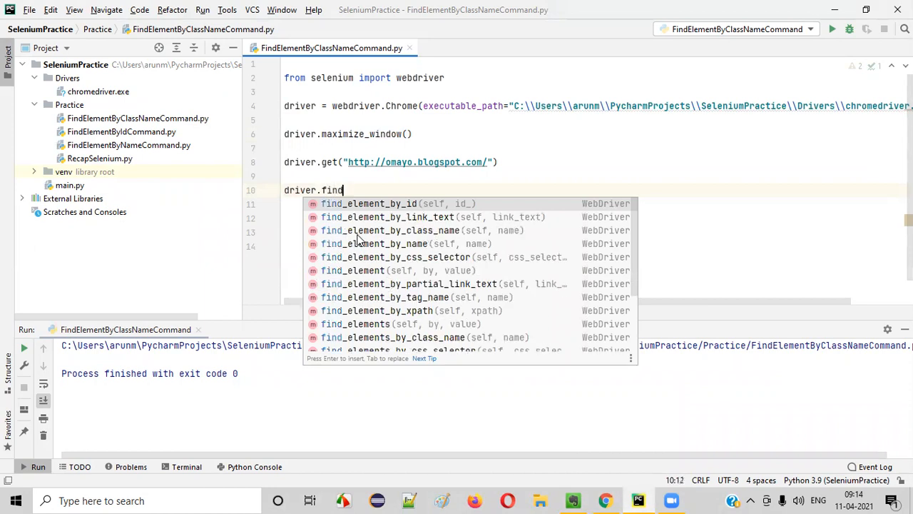
click(391, 229)
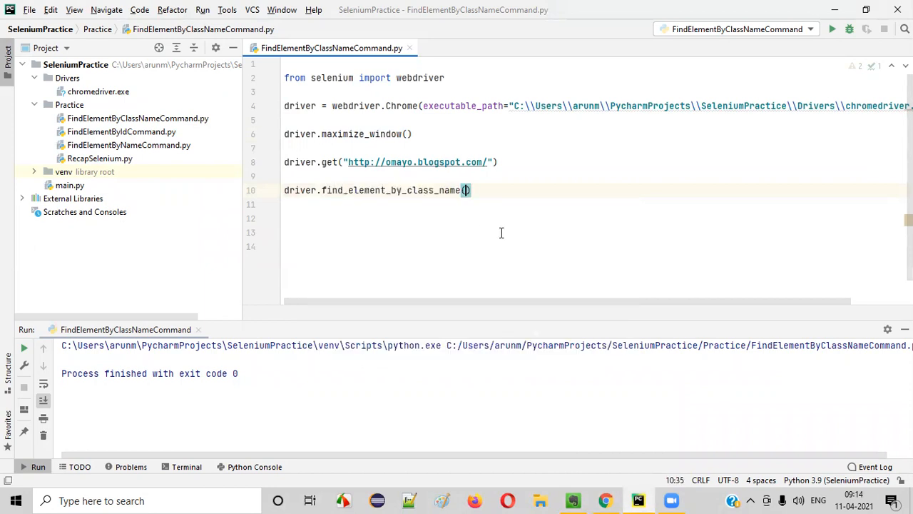
text("")
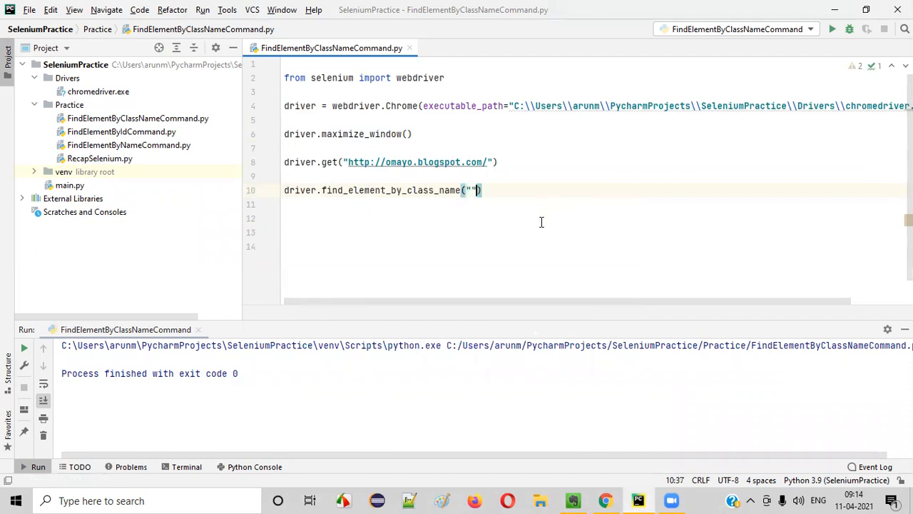
click(604, 499)
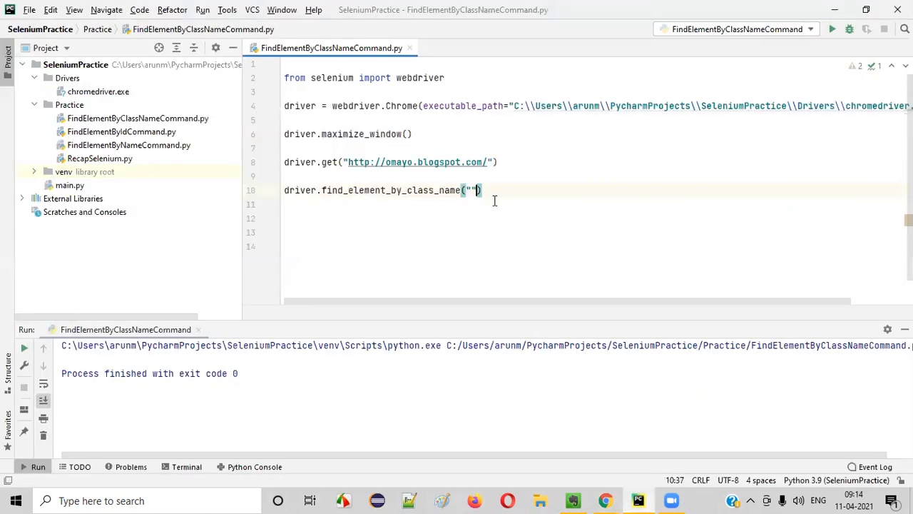
text(dropbtn)
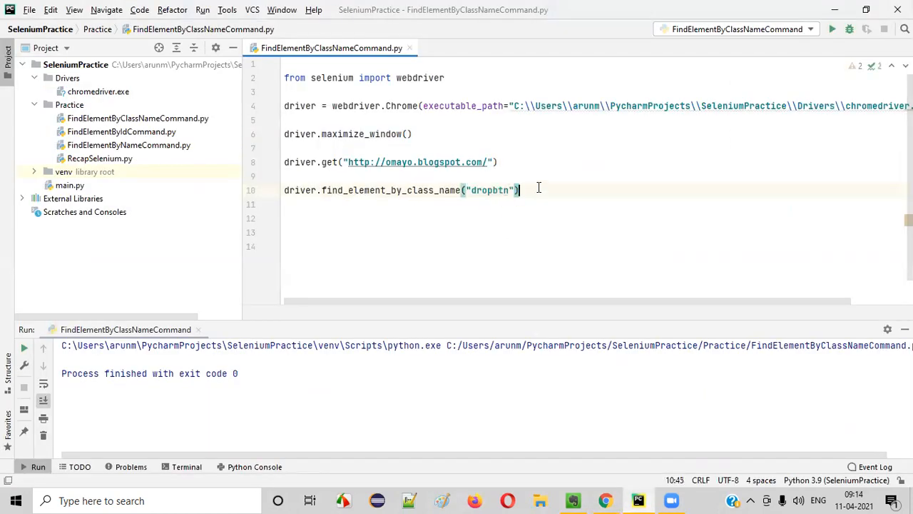
mouse_move(526, 217)
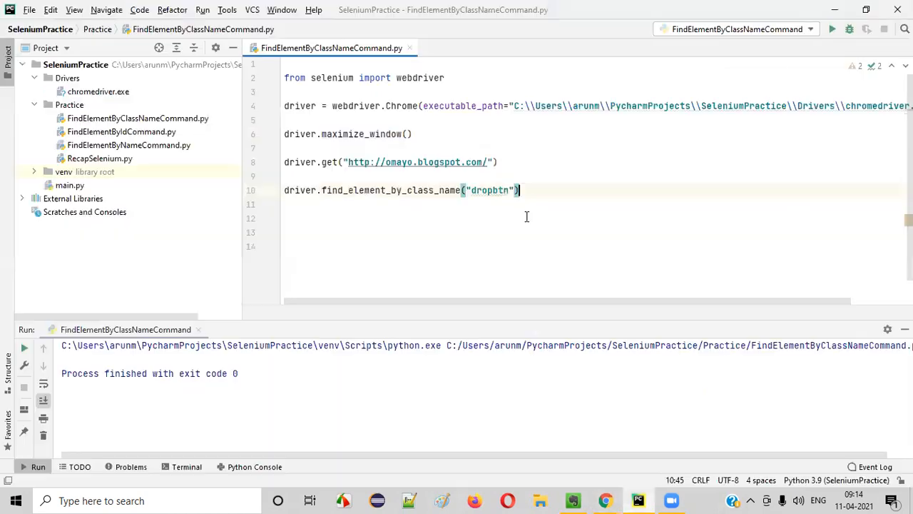
text(.click())
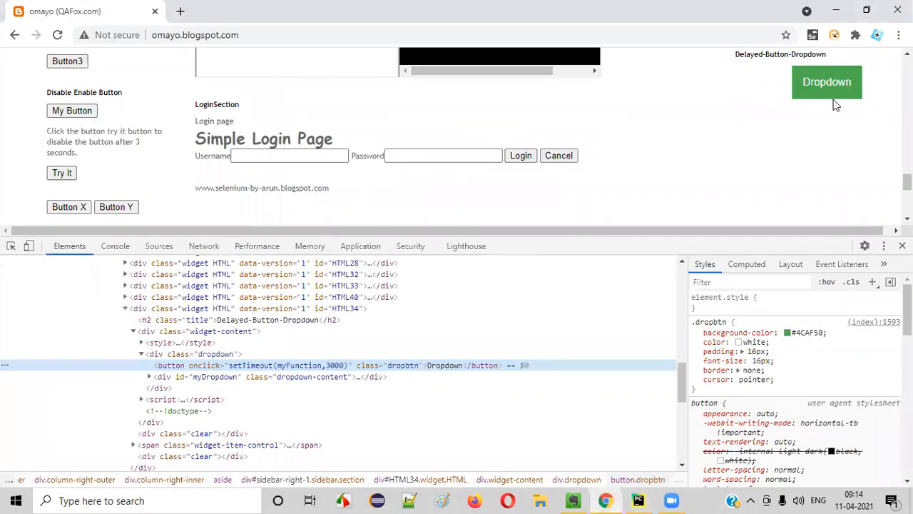
- Run FindElementByClassNameCommand.py so it finishes with exit code 0
click(636, 499)
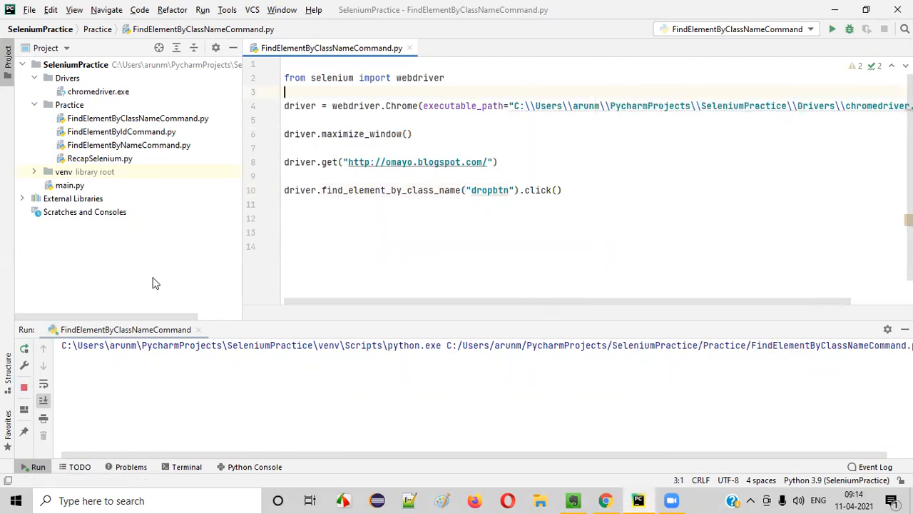
click(832, 28)
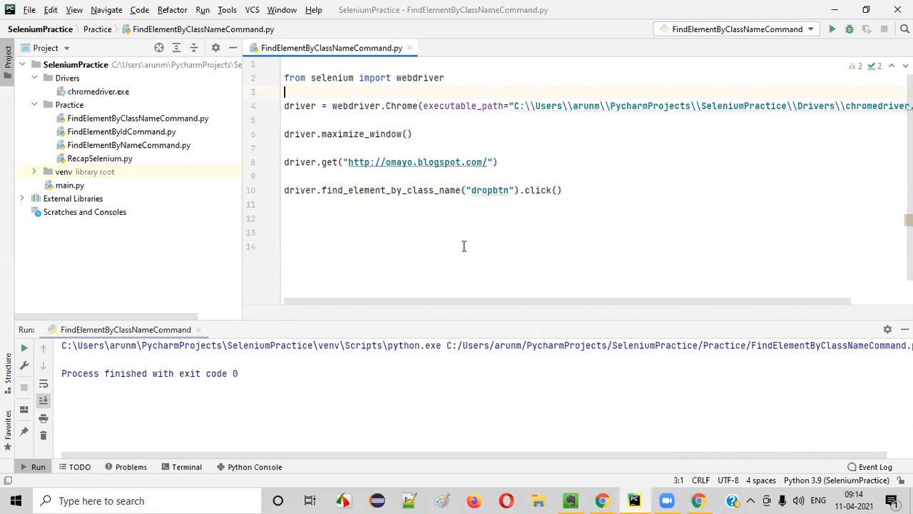
- Bring the Evernote Session 56 note back and highlight the command name in its title
click(570, 500)
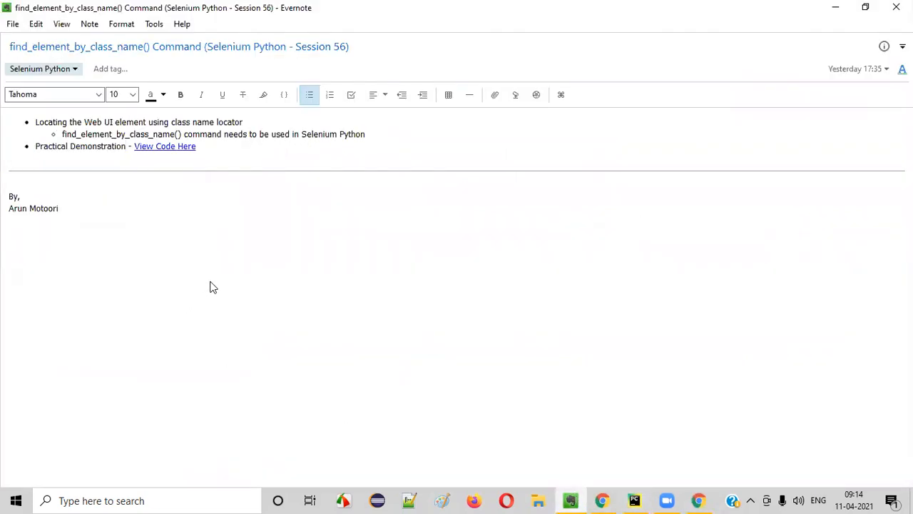
double_click(100, 46)
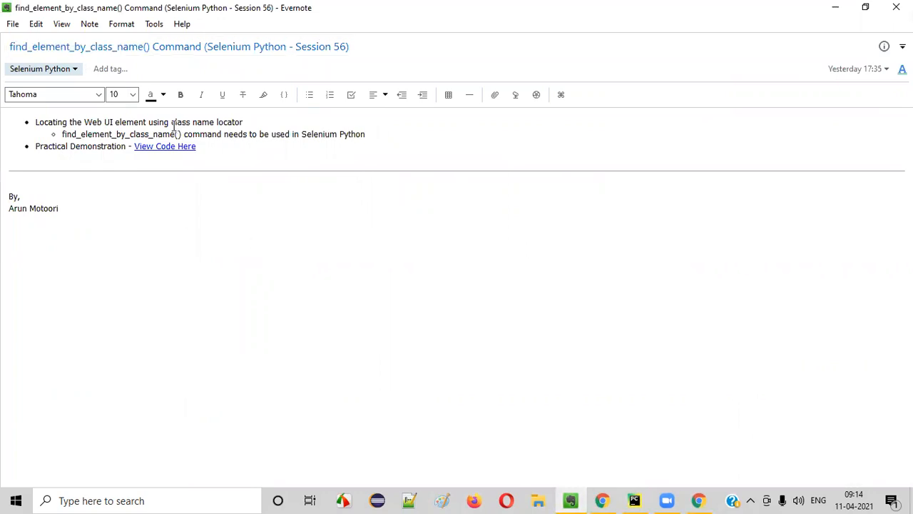
mouse_move(398, 336)
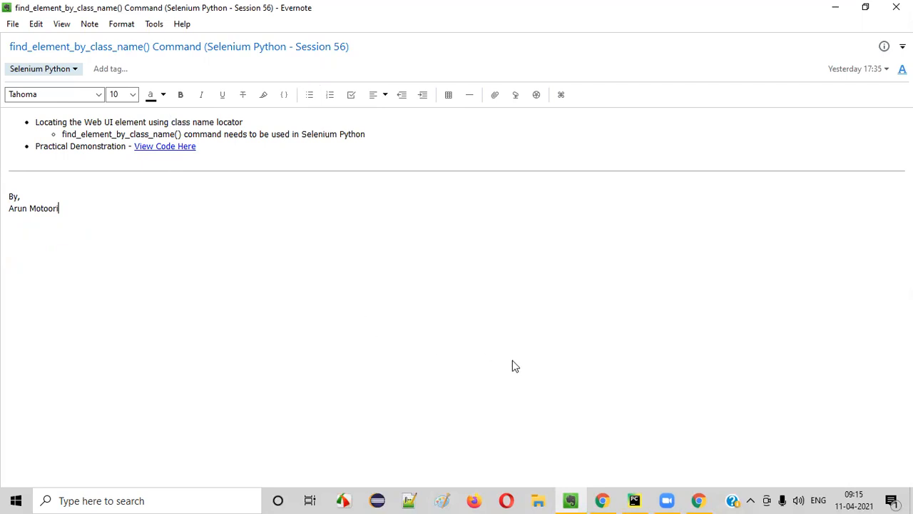
mouse_move(422, 94)
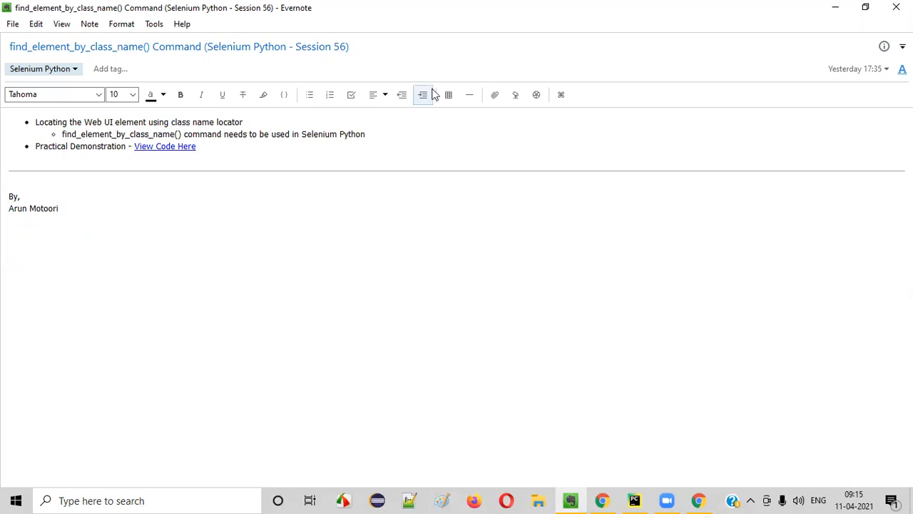